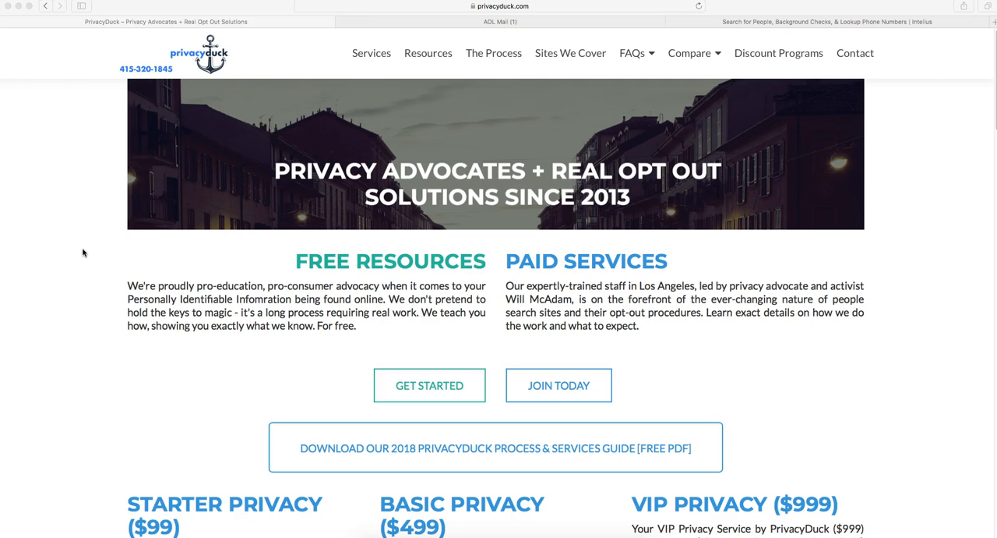
Step: Switch from the PrivacyDuck page to the Intelius people-search home page
{"action": "left_click", "coordinate": [821, 21]}
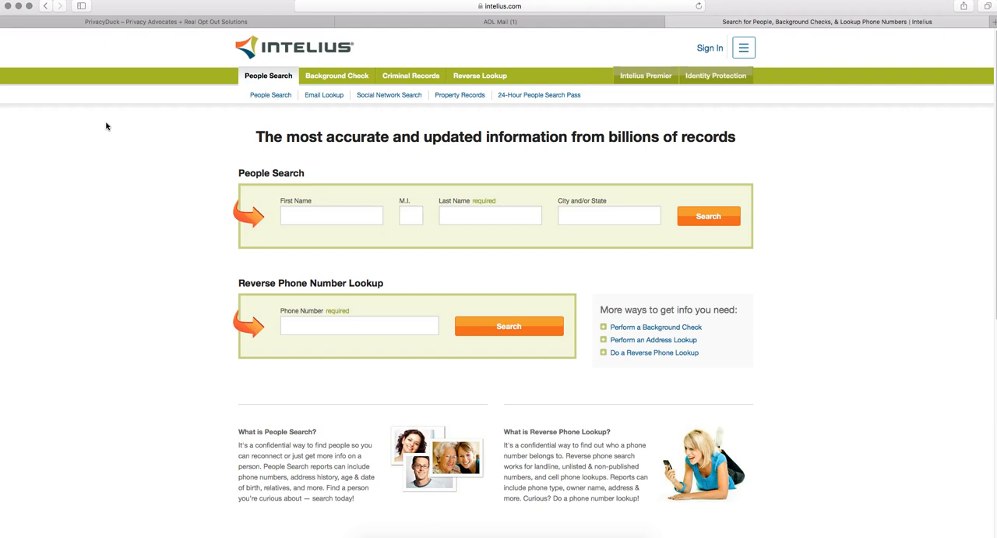
{"action": "mouse_move", "coordinate": [133, 150]}
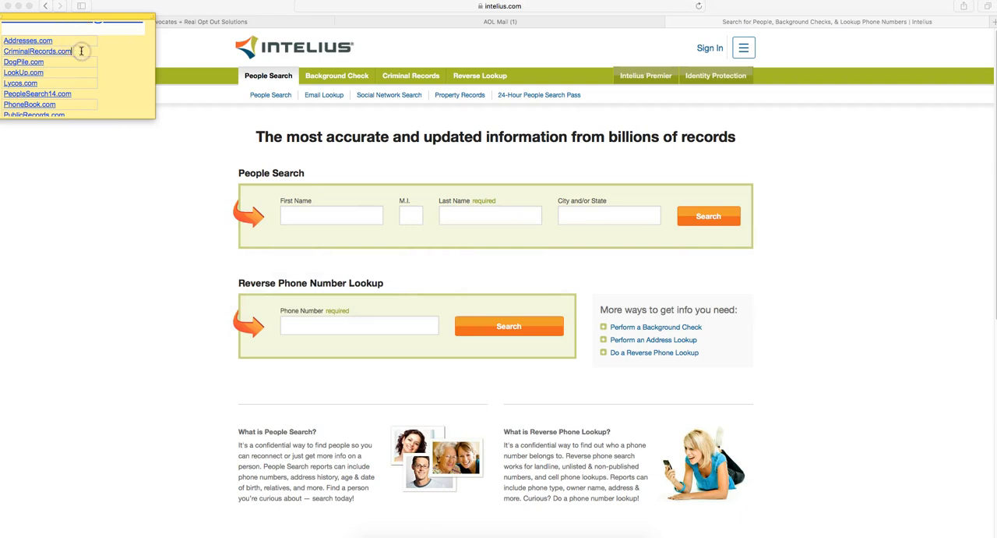
{"action": "mouse_move", "coordinate": [77, 62]}
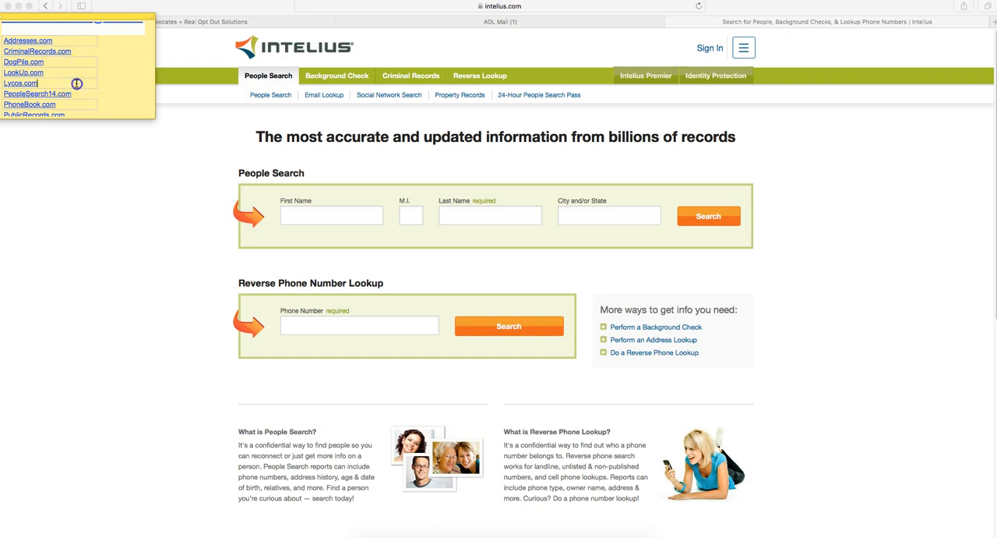
{"action": "mouse_move", "coordinate": [78, 93]}
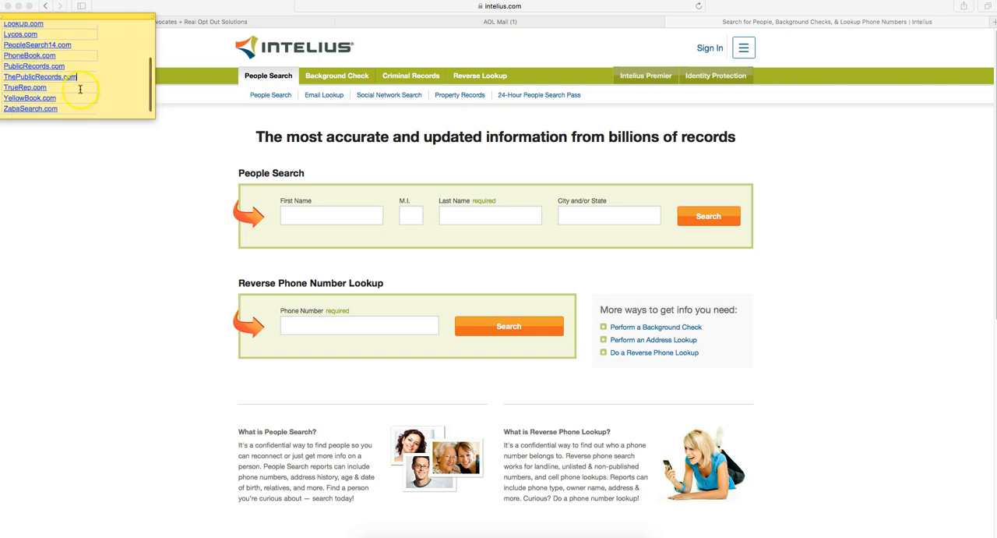
Step: Scroll through the Stickies note listing people-search sites, Addresses.com through ZabaSearch.com
{"action": "scroll", "scroll_direction": "down", "scroll_amount": 3}
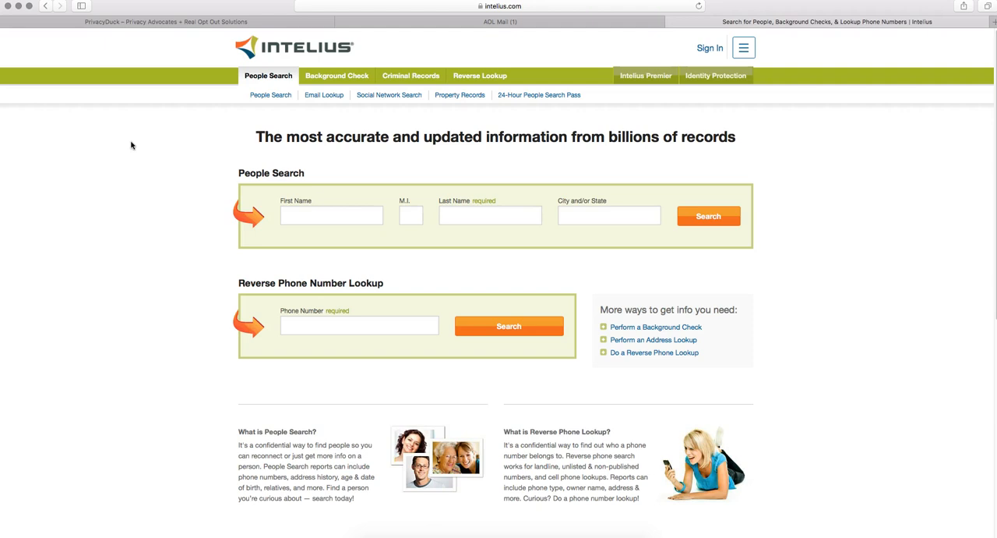
{"action": "mouse_move", "coordinate": [119, 76]}
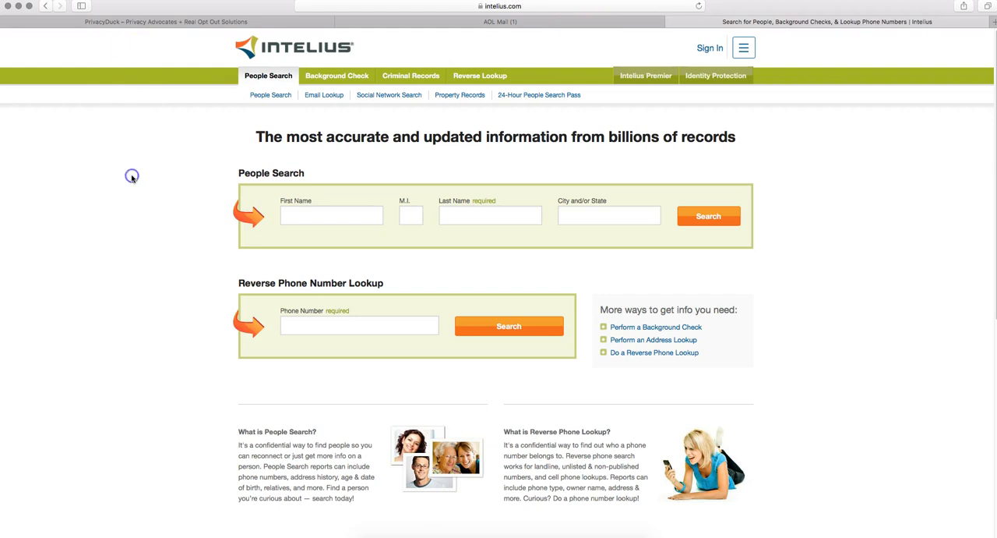
{"action": "left_click", "coordinate": [501, 21]}
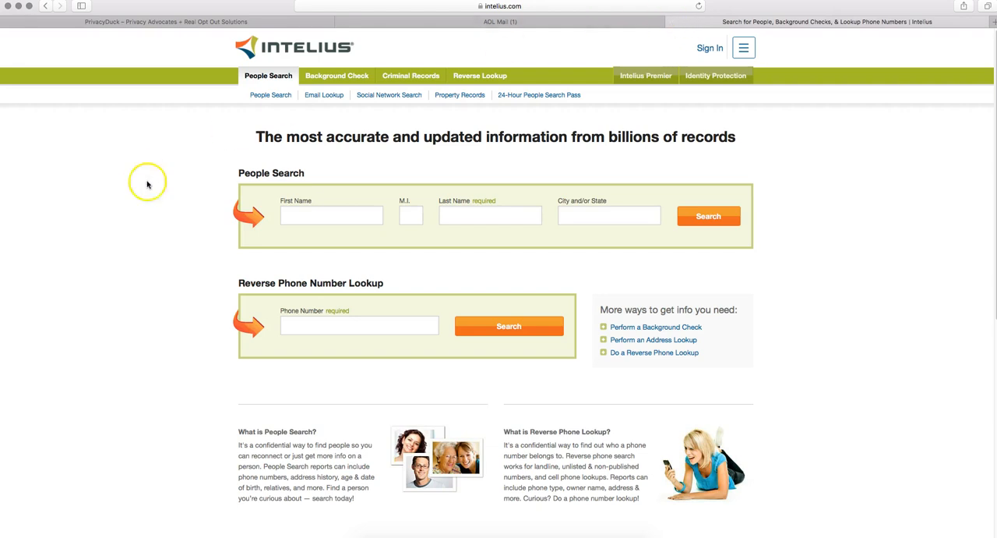
{"action": "left_click", "coordinate": [499, 6]}
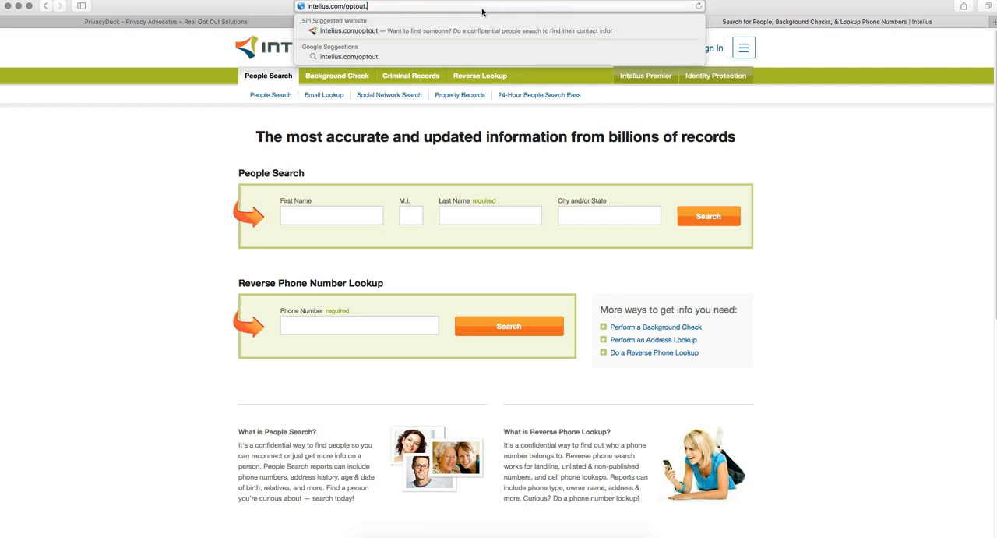
{"action": "type", "text": ".php"}
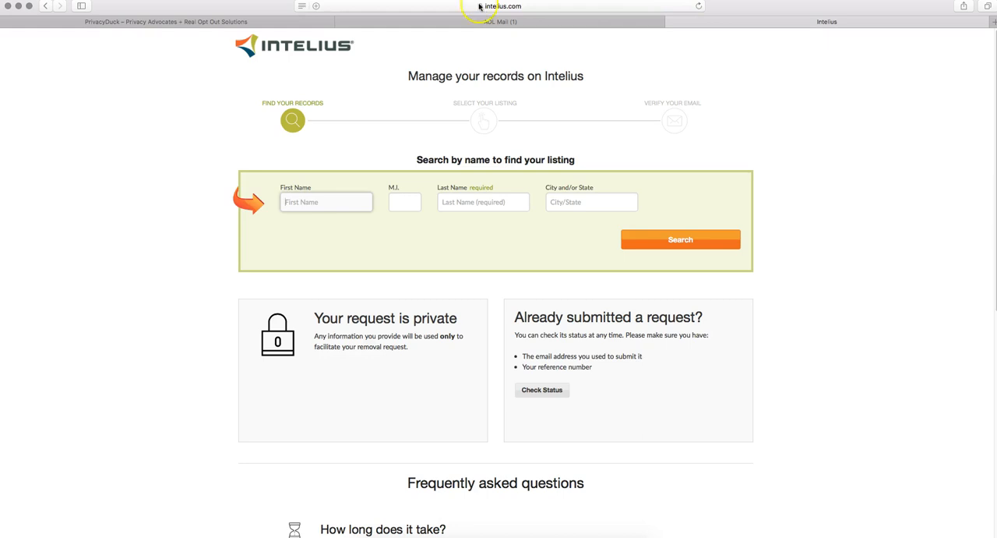
{"action": "mouse_move", "coordinate": [349, 306]}
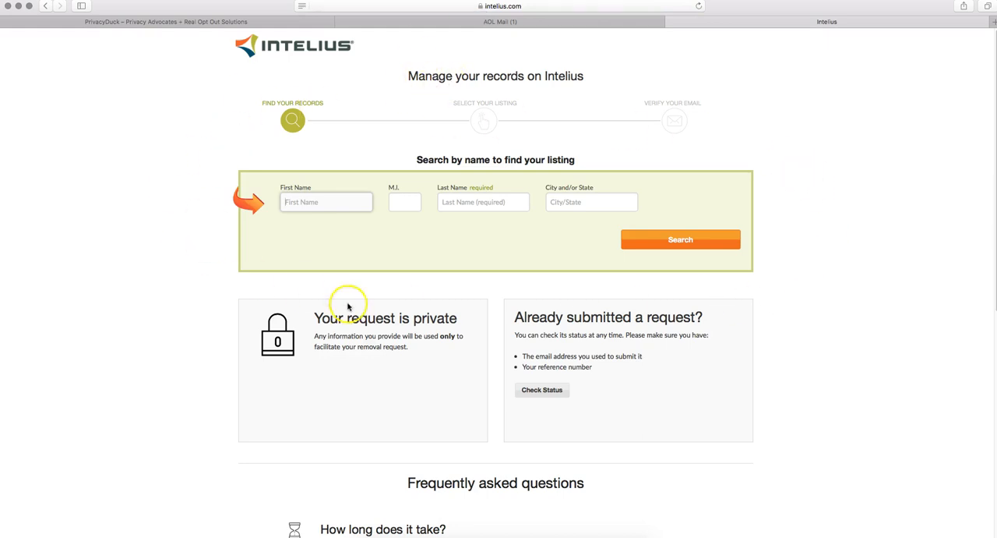
{"action": "mouse_move", "coordinate": [145, 144]}
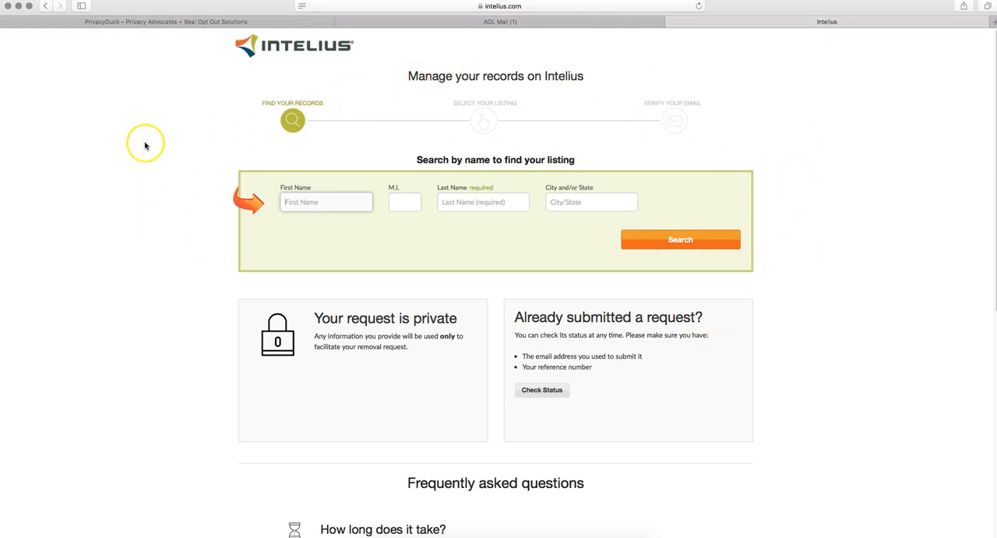
{"action": "left_click", "coordinate": [325, 202]}
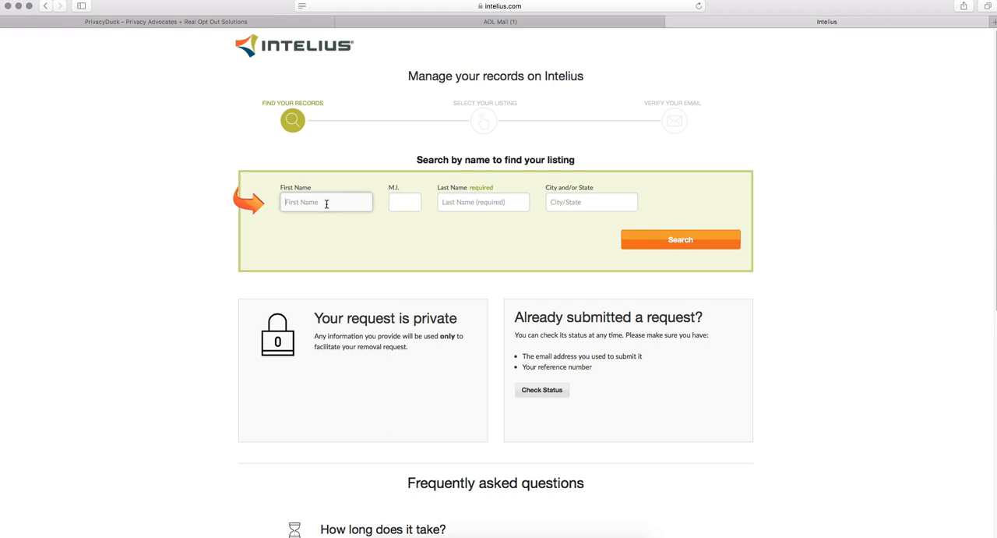
{"action": "type", "text": "Sm"}
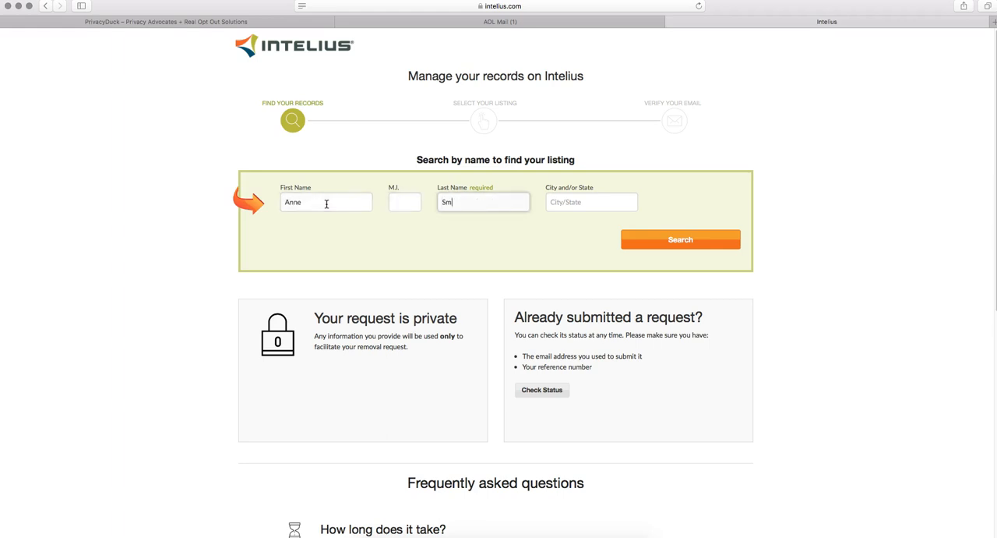
{"action": "type", "text": "Santa Monica, CA"}
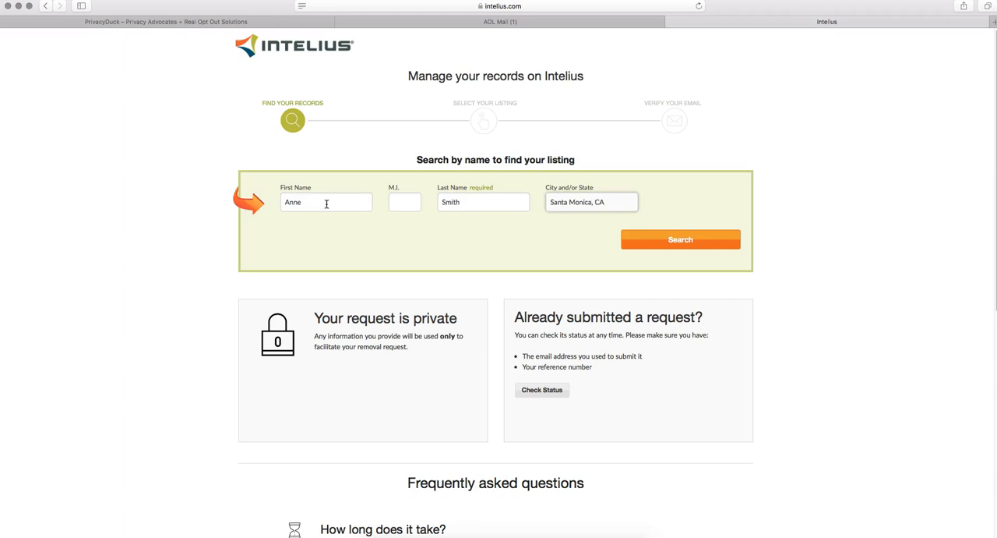
{"action": "mouse_move", "coordinate": [754, 225]}
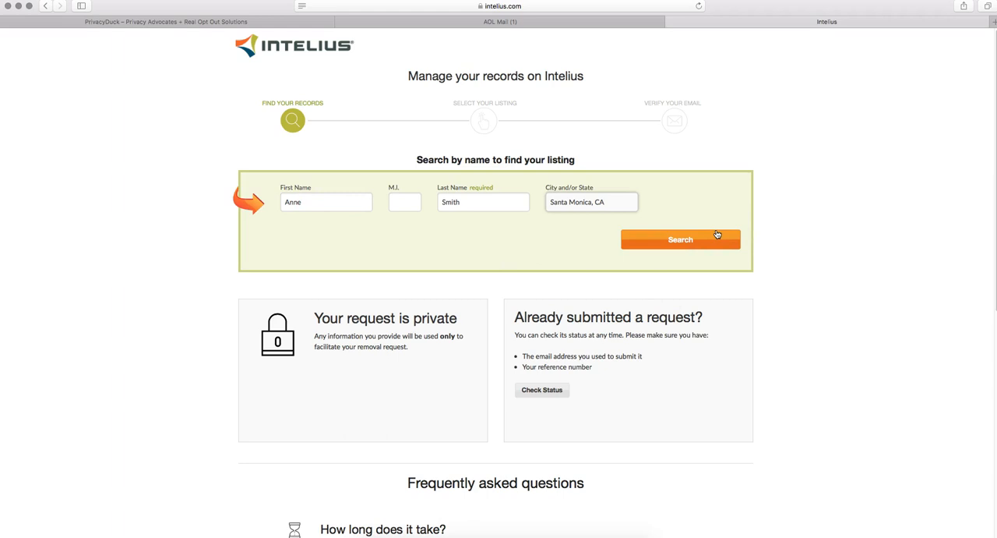
{"action": "left_click", "coordinate": [680, 239]}
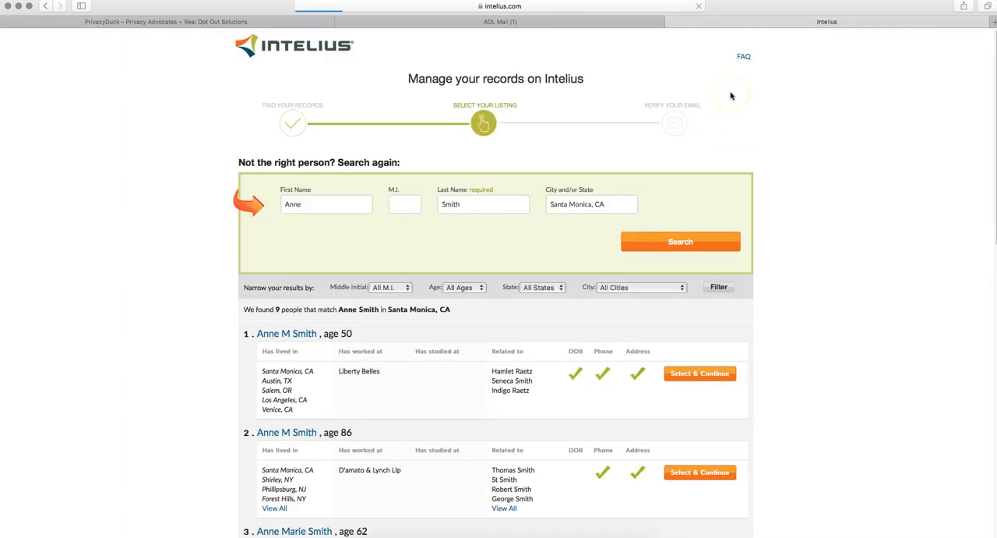
Step: Review the nine results and select the first listing, age 50, in Santa Monica
{"action": "scroll", "scroll_direction": "down", "scroll_amount": 3}
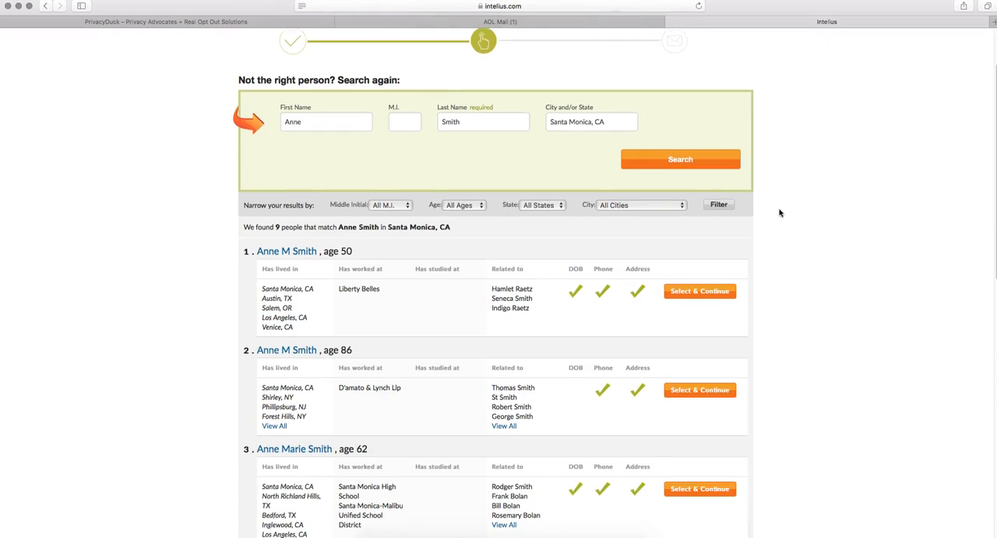
{"action": "scroll", "scroll_direction": "down", "scroll_amount": 3}
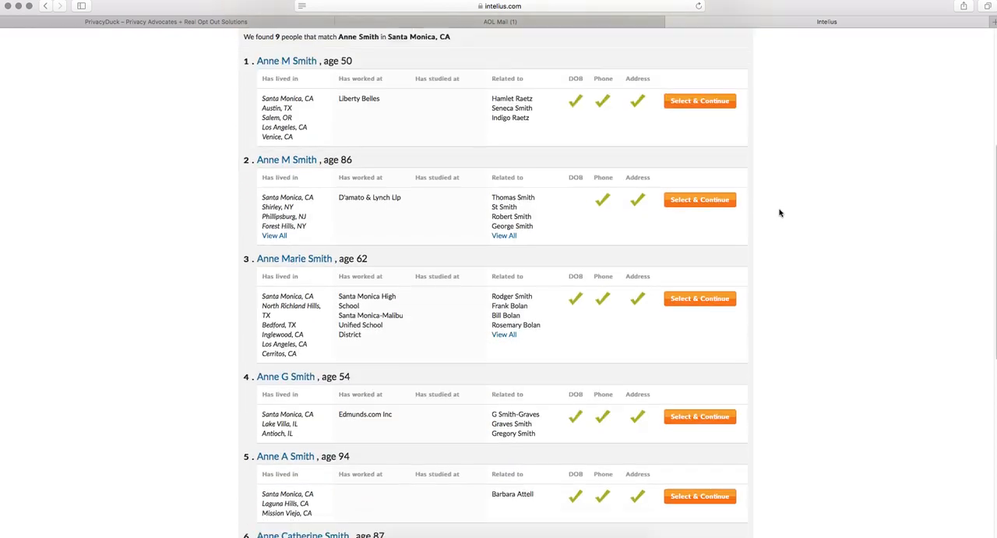
{"action": "scroll", "scroll_direction": "down", "scroll_amount": 3}
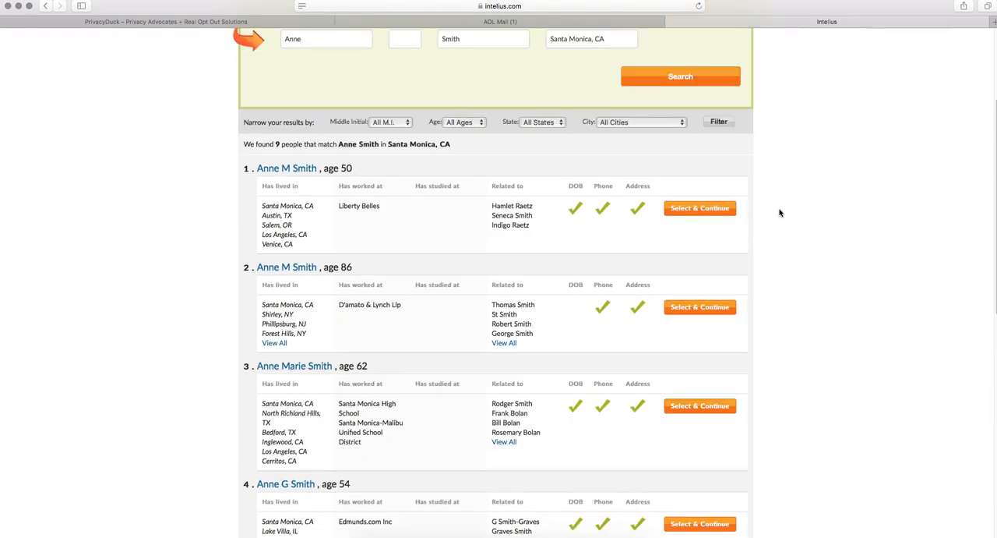
{"action": "scroll", "scroll_direction": "down", "scroll_amount": 3}
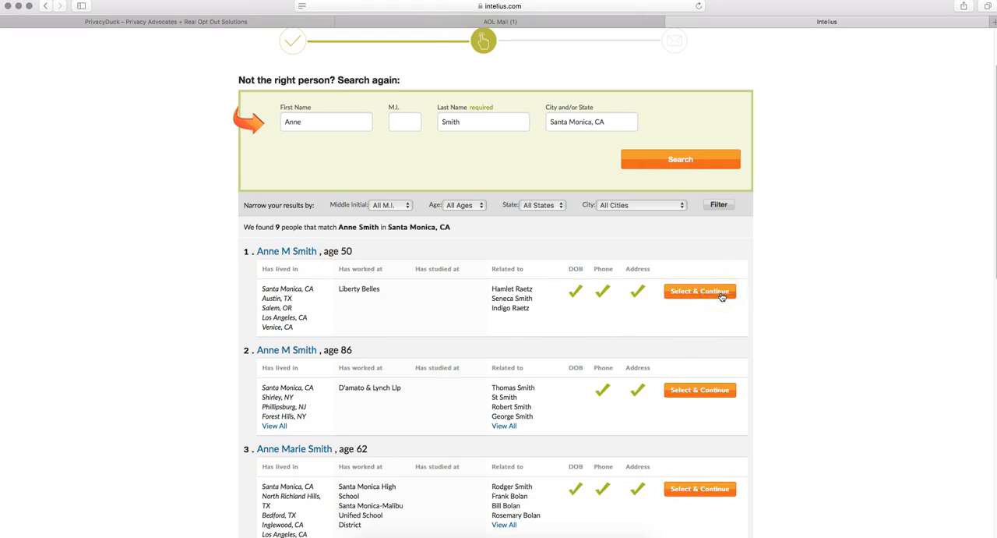
{"action": "left_click", "coordinate": [698, 291]}
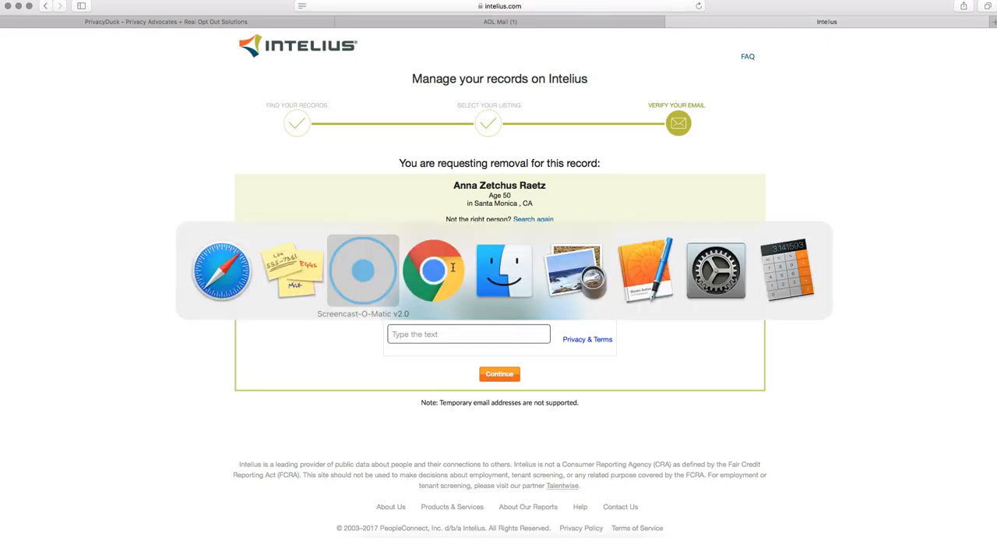
{"action": "mouse_move", "coordinate": [292, 271]}
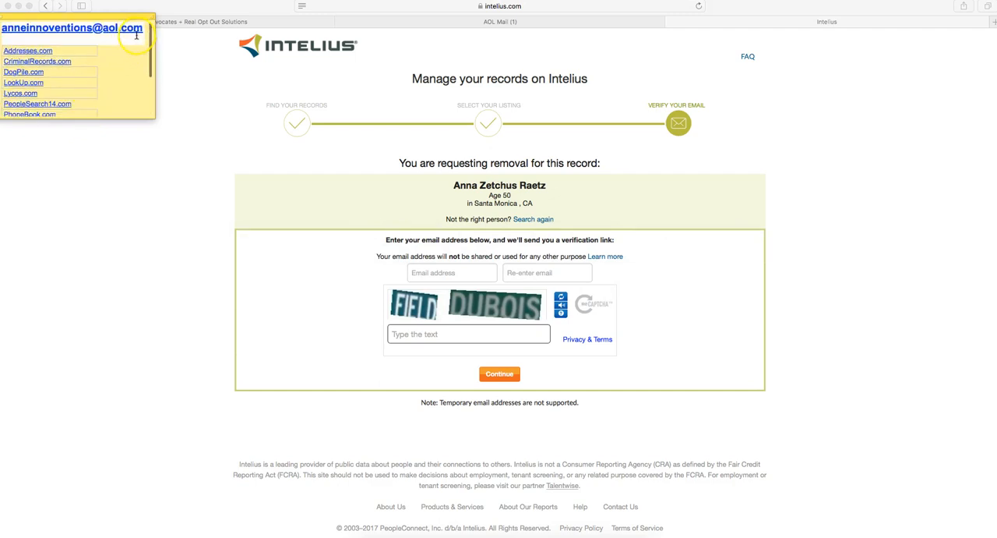
{"action": "double_click", "coordinate": [72, 27]}
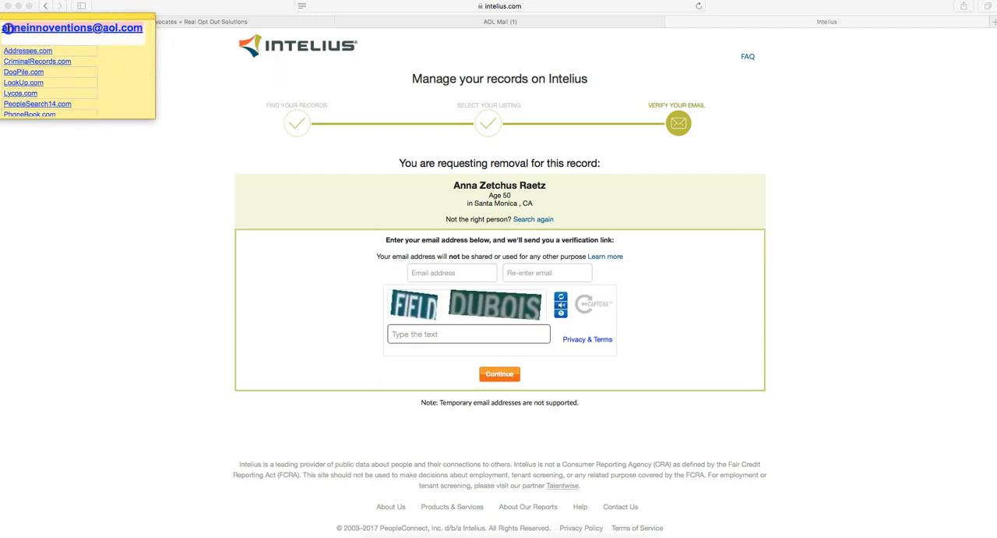
{"action": "left_click", "coordinate": [245, 267]}
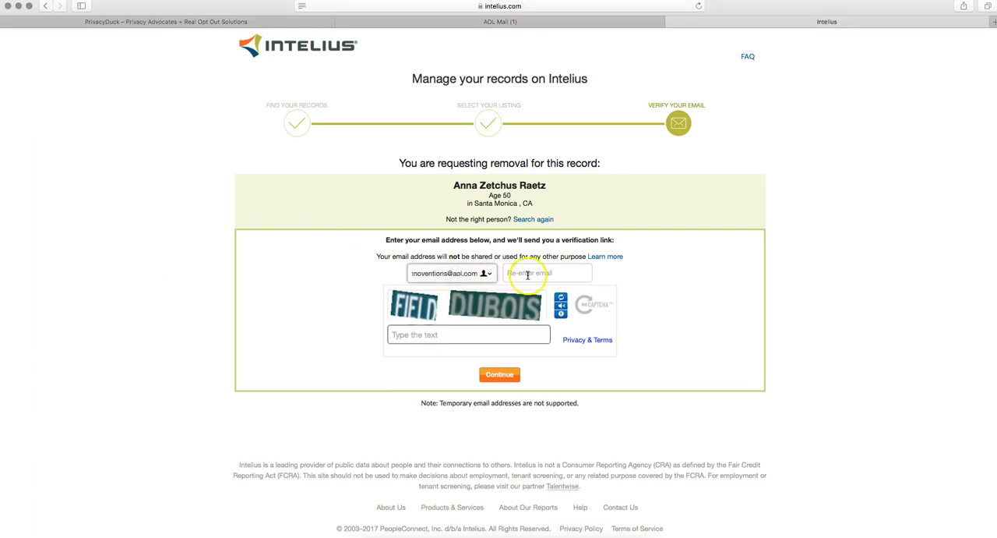
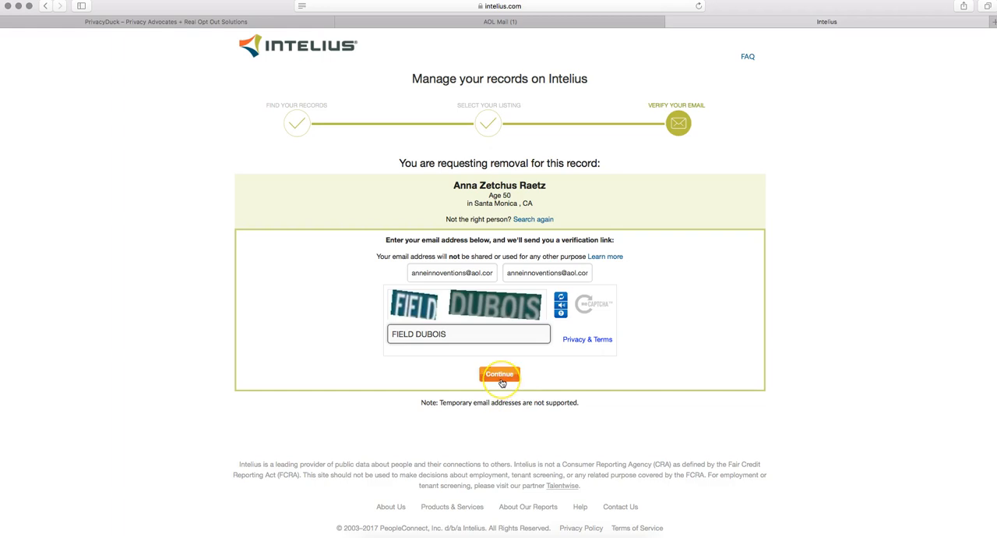
Step: Submit the email and captcha, then switch to the AOL Mail inbox
{"action": "left_click", "coordinate": [499, 375]}
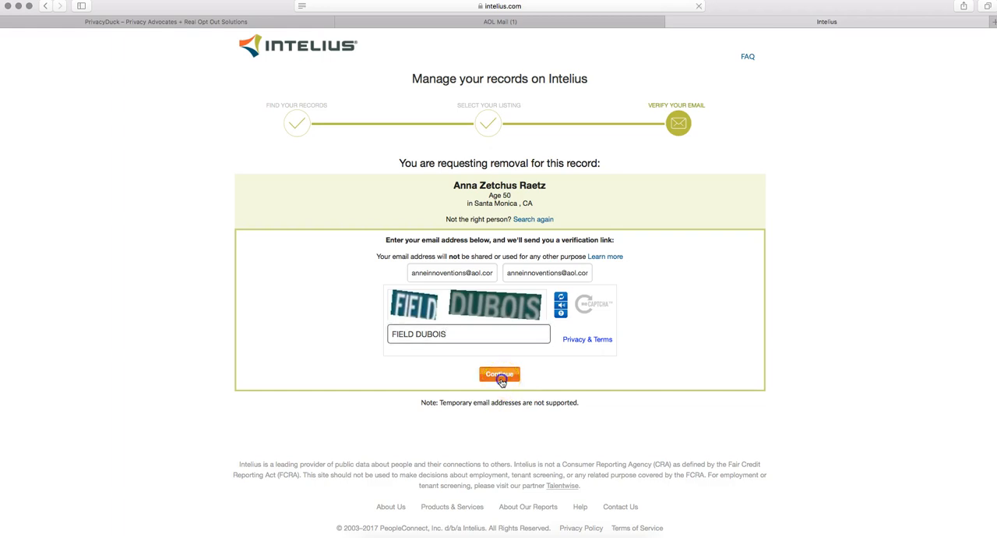
{"action": "left_click", "coordinate": [499, 374]}
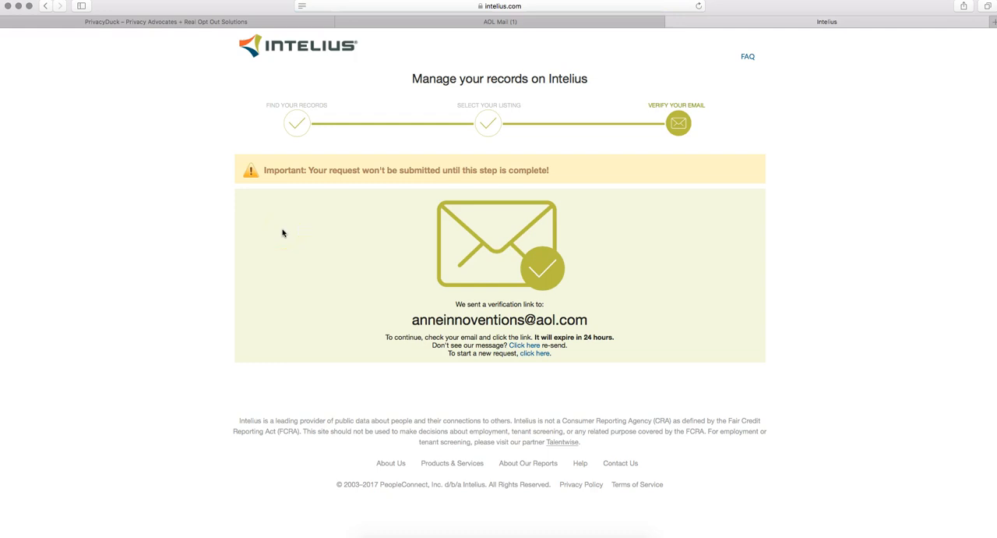
{"action": "mouse_move", "coordinate": [286, 230]}
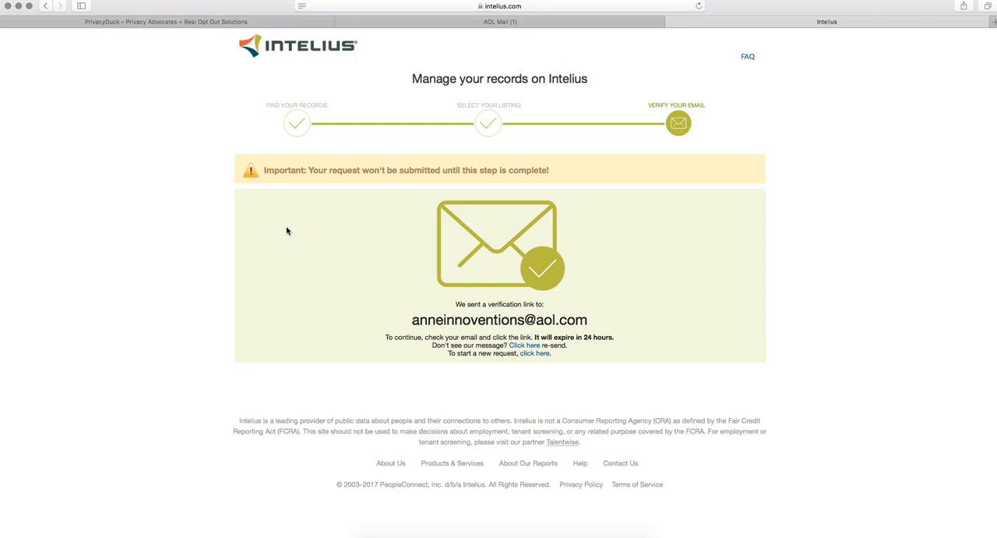
{"action": "left_click", "coordinate": [499, 21]}
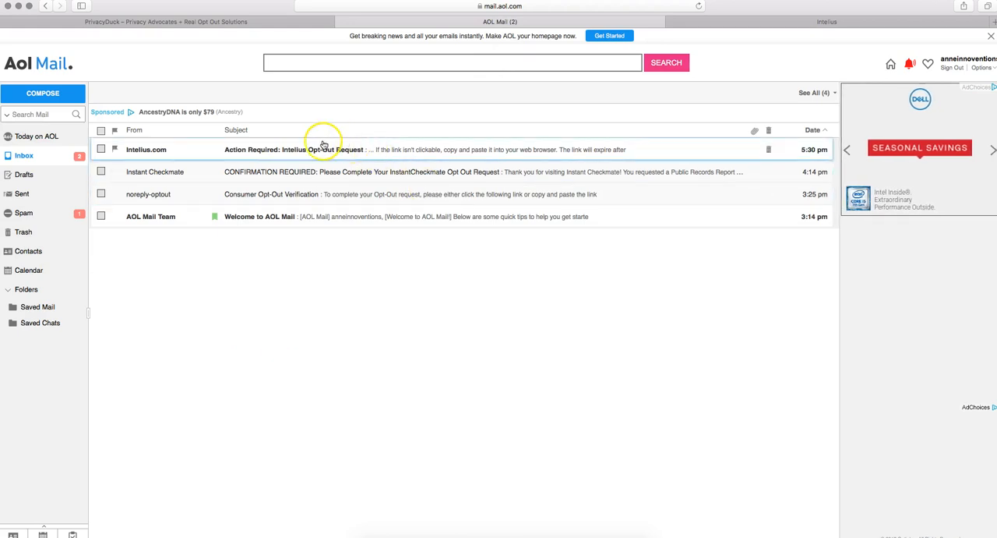
Step: Open the 'Action Required: Intelius Opt-Out Request' email and follow its verify link
{"action": "left_click", "coordinate": [295, 149]}
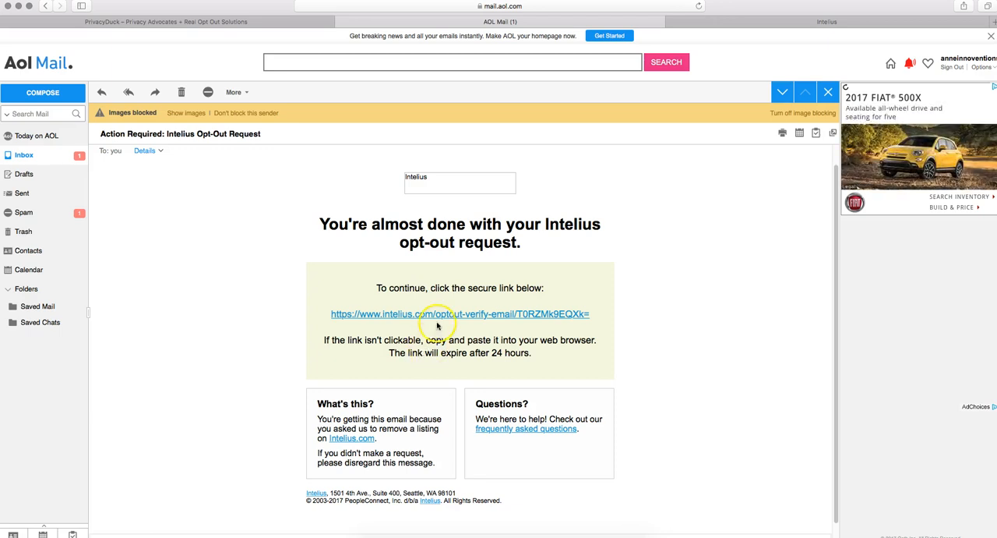
{"action": "left_click", "coordinate": [460, 314]}
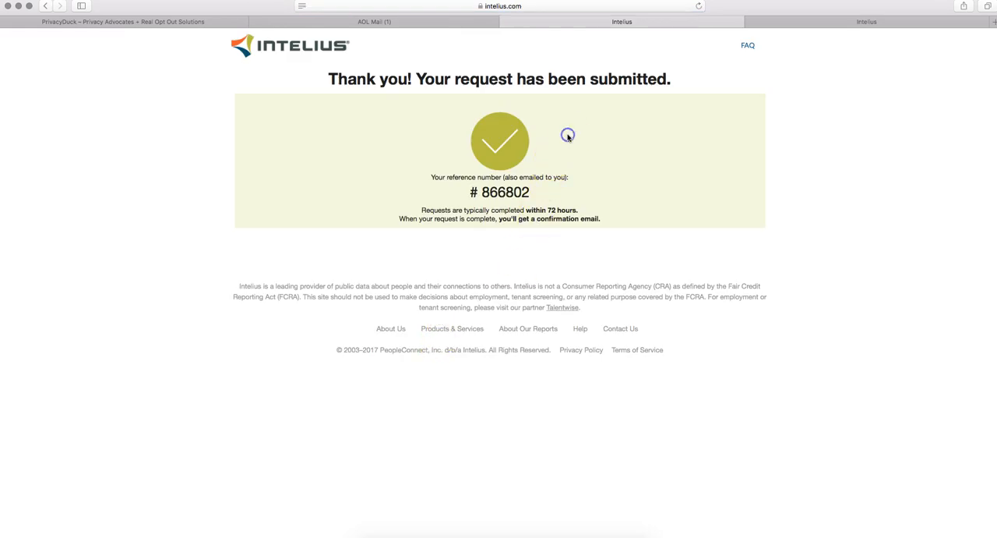
{"action": "mouse_move", "coordinate": [464, 87]}
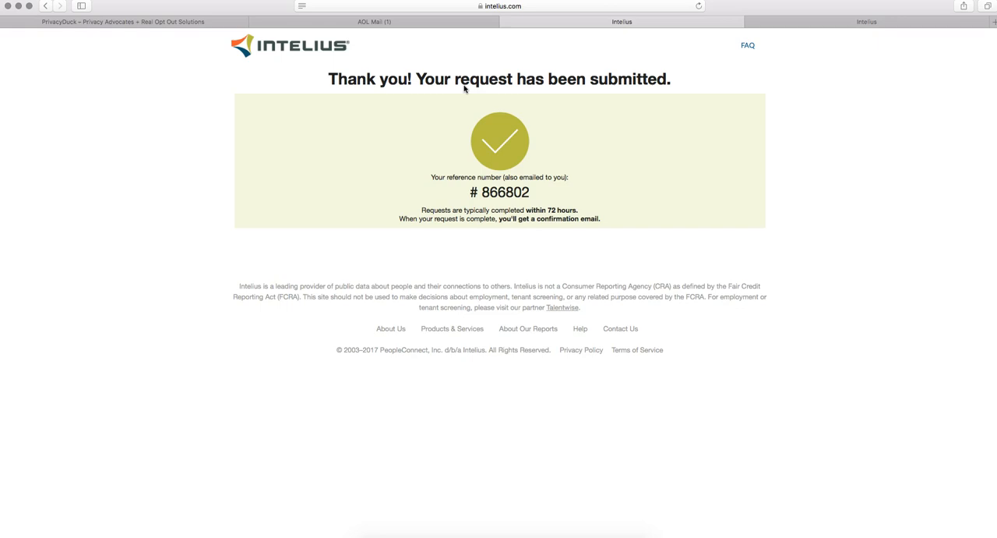
{"action": "left_click", "coordinate": [499, 6]}
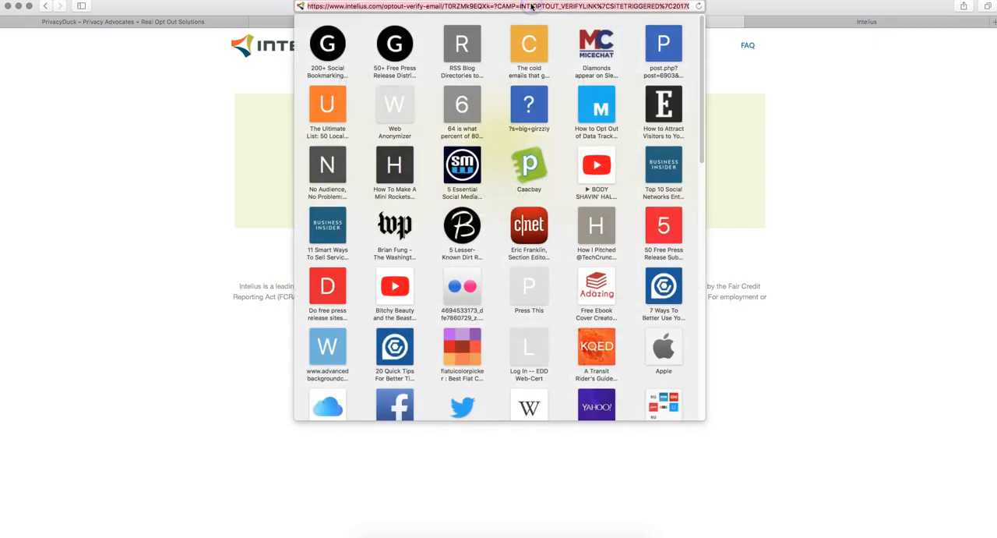
Step: Visit the PrivacyDuck.com YouTube channel, then return to the PrivacyDuck website
{"action": "type", "text": "youtube.com/"}
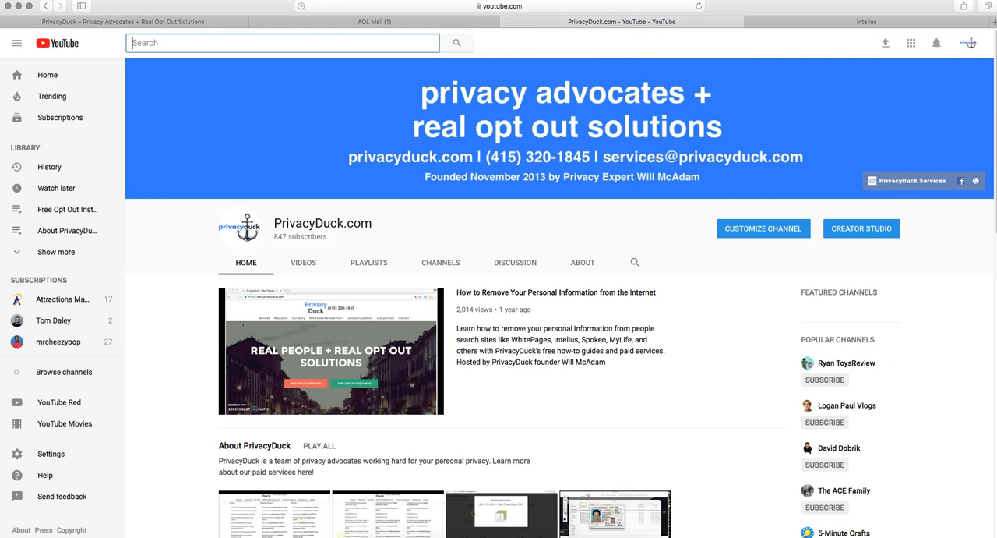
{"action": "mouse_move", "coordinate": [830, 36]}
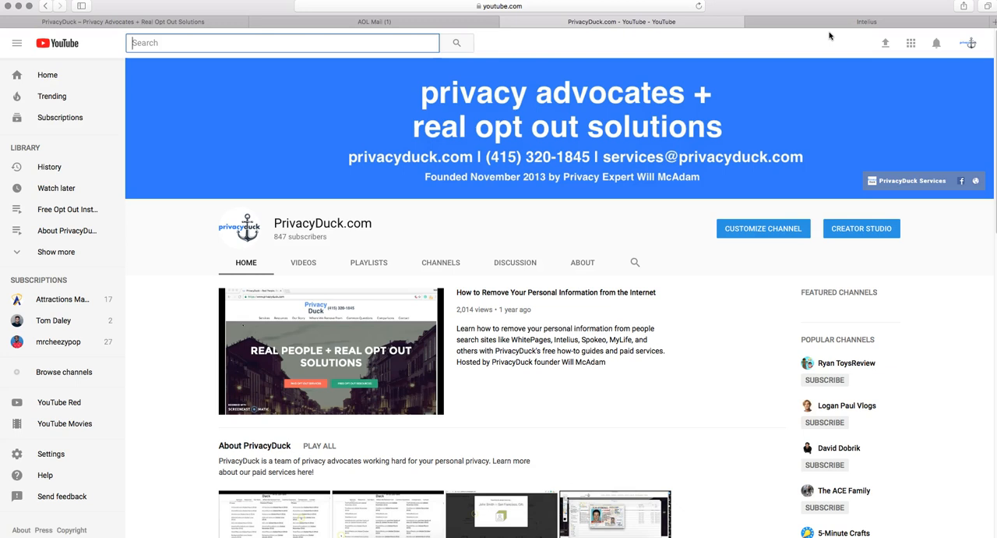
{"action": "mouse_move", "coordinate": [336, 339]}
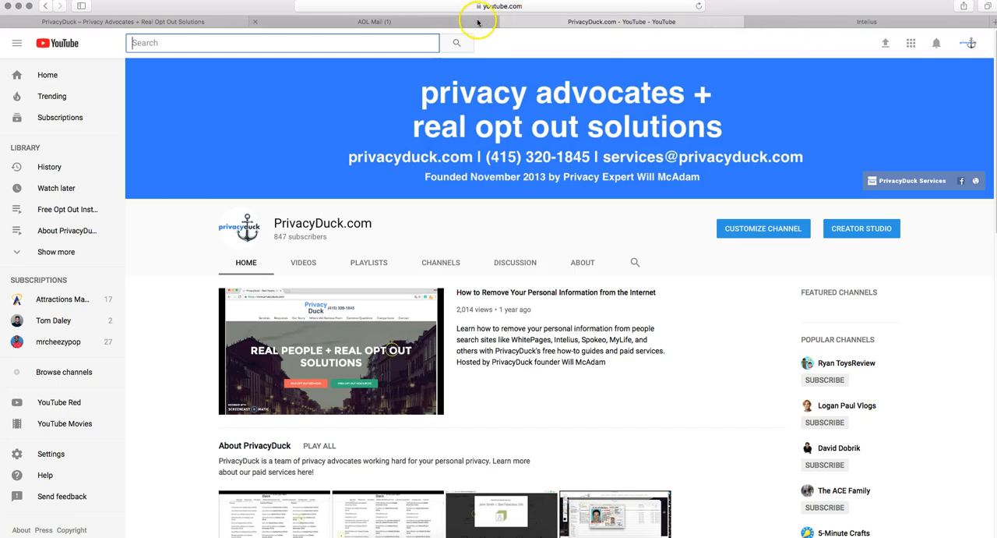
{"action": "left_click", "coordinate": [374, 21]}
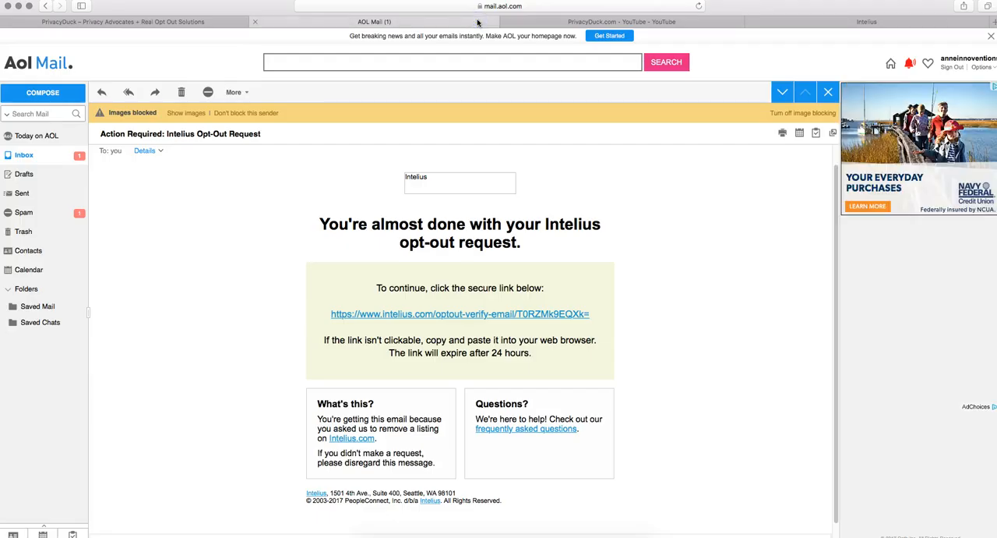
{"action": "mouse_move", "coordinate": [701, 211]}
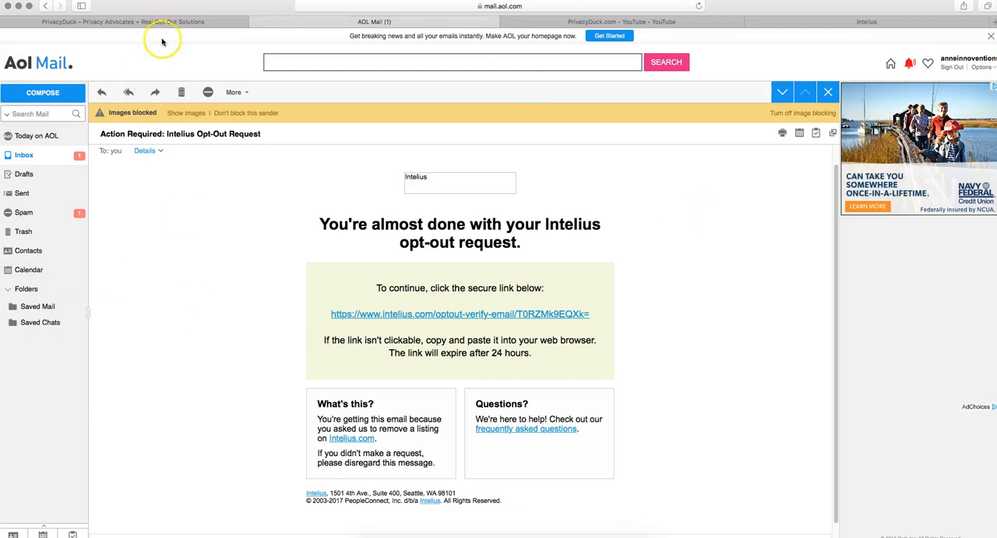
{"action": "left_click", "coordinate": [121, 21]}
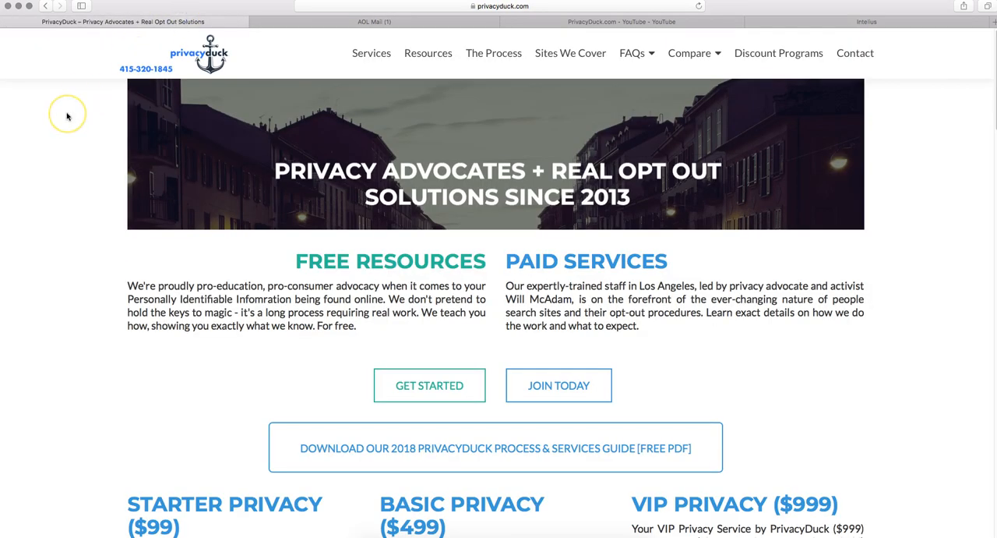
{"action": "mouse_move", "coordinate": [67, 116]}
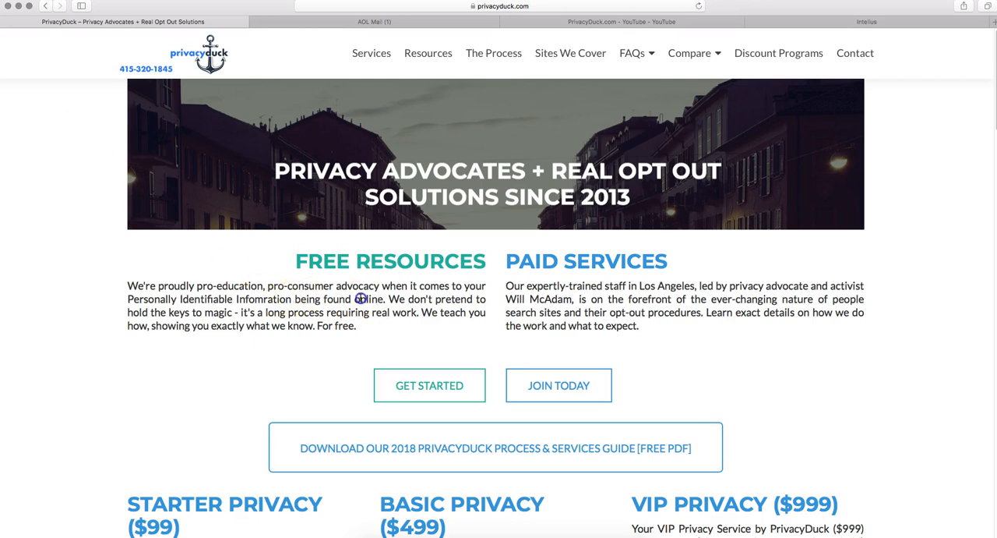
{"action": "mouse_move", "coordinate": [361, 299]}
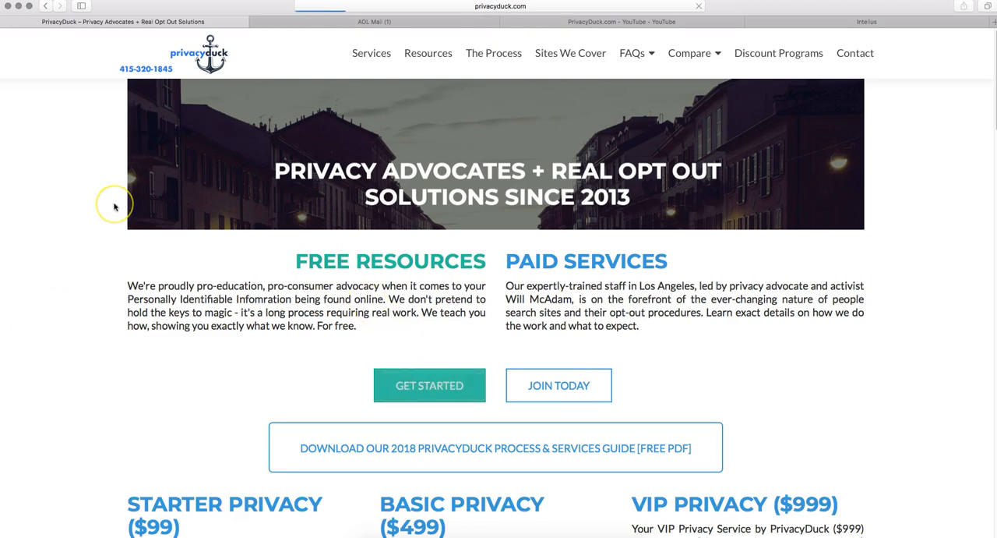
Step: Go through Get Started to PrivacyDuck's Services page
{"action": "left_click", "coordinate": [428, 53]}
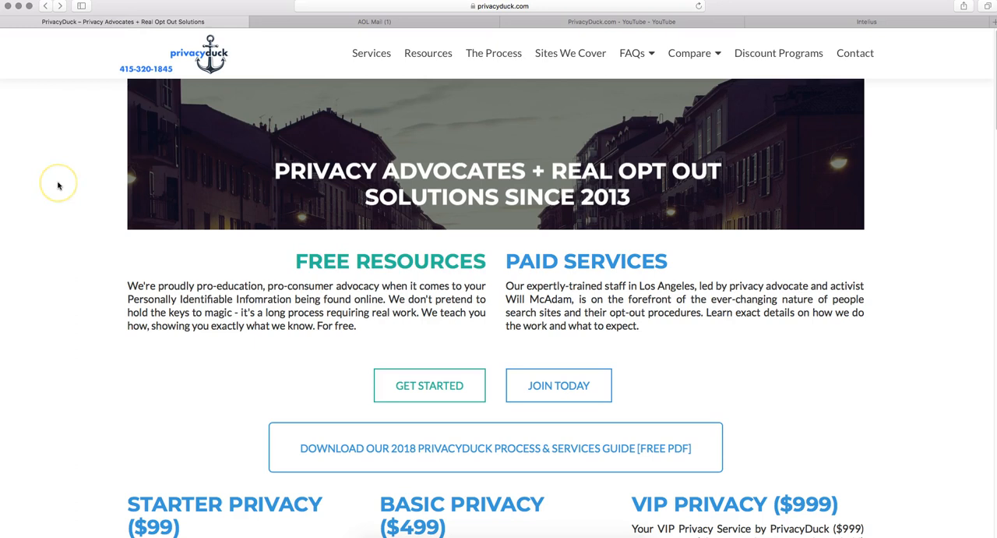
{"action": "mouse_move", "coordinate": [57, 185]}
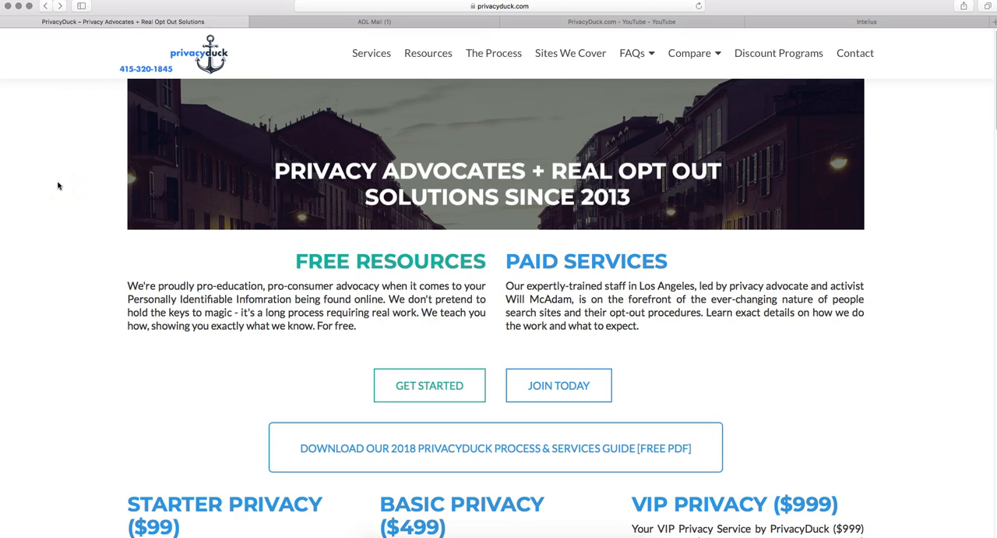
{"action": "mouse_move", "coordinate": [653, 289]}
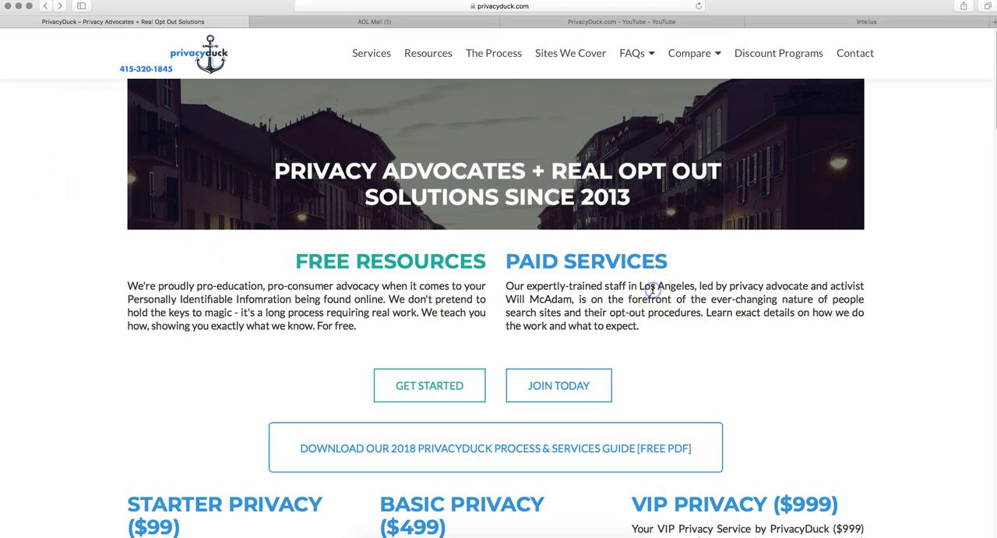
{"action": "mouse_move", "coordinate": [382, 68]}
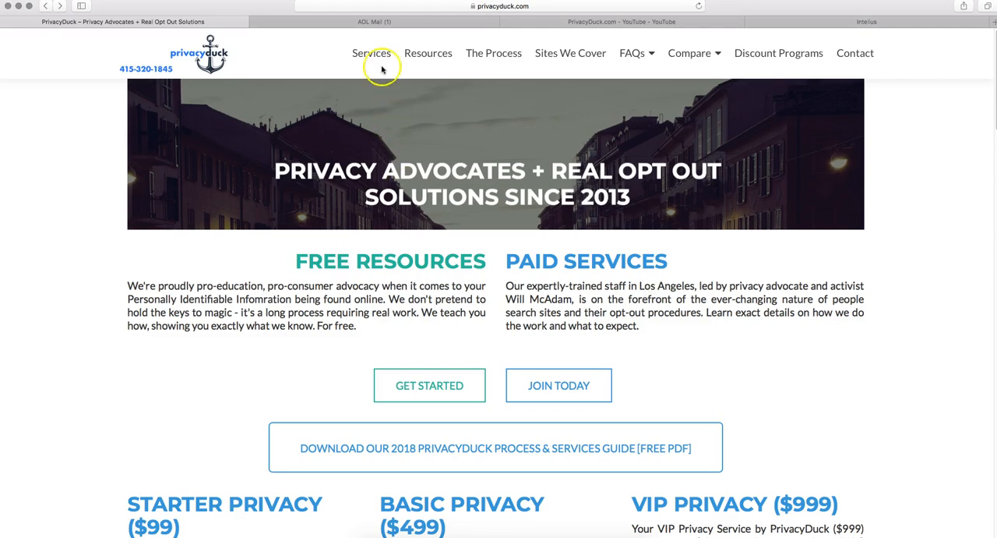
{"action": "left_click", "coordinate": [372, 53]}
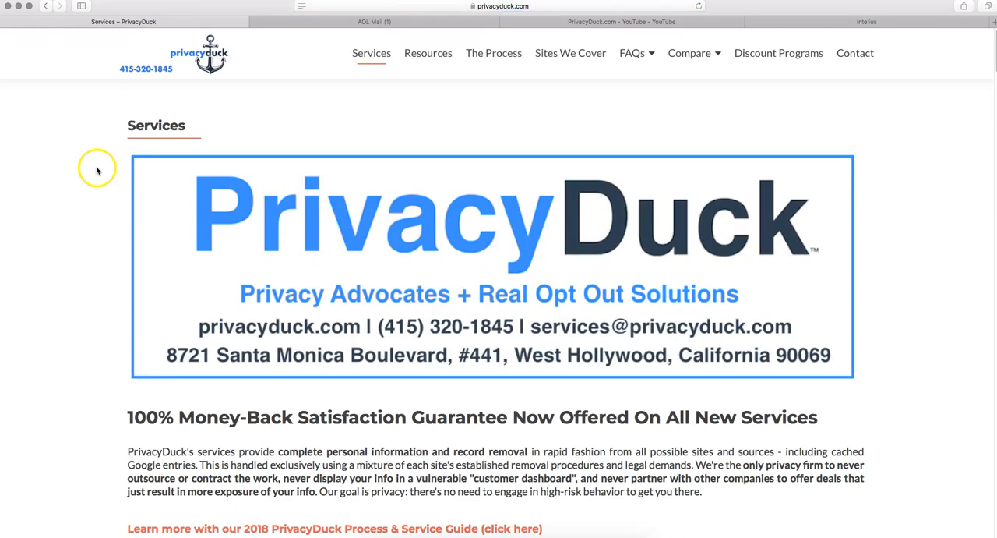
{"action": "scroll", "scroll_direction": "down", "scroll_amount": 3}
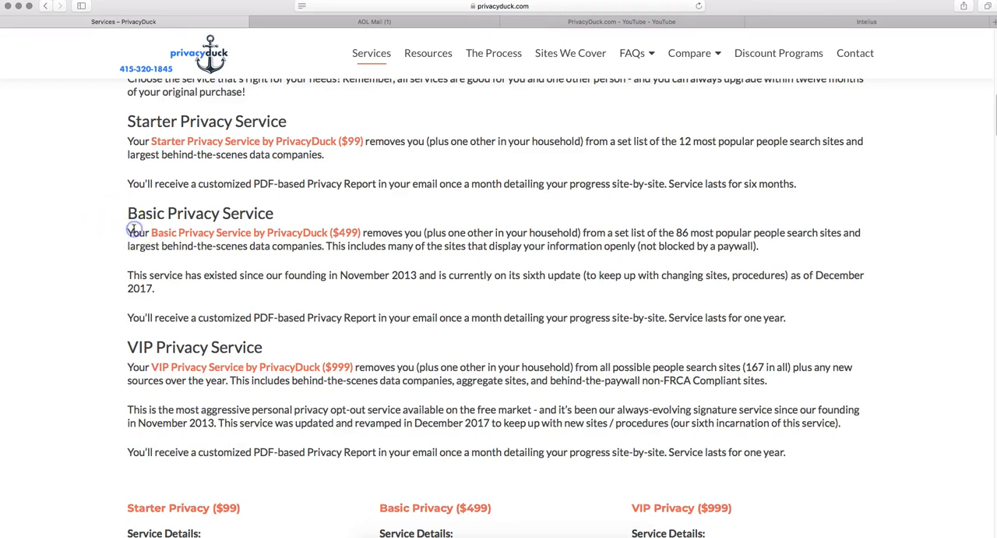
{"action": "mouse_move", "coordinate": [150, 310]}
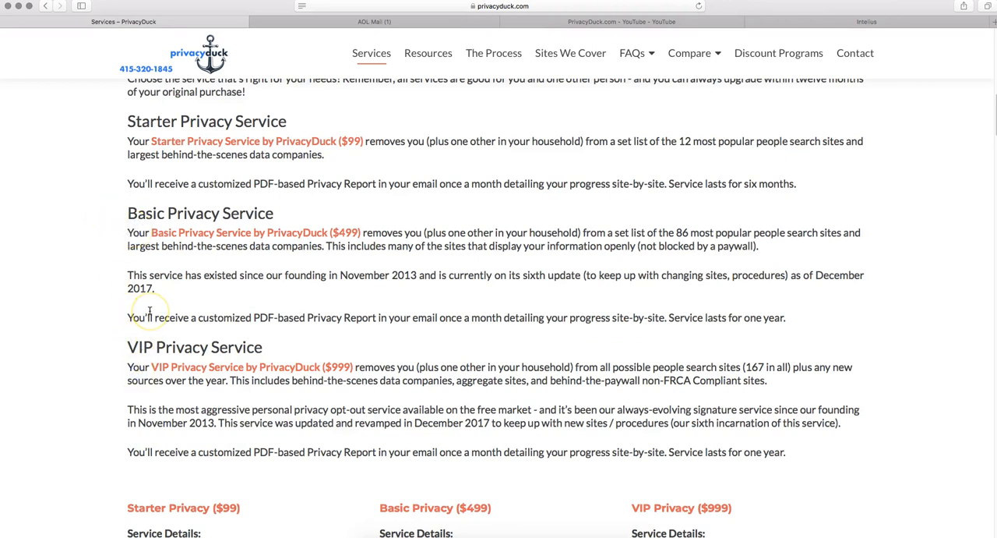
{"action": "mouse_move", "coordinate": [148, 313]}
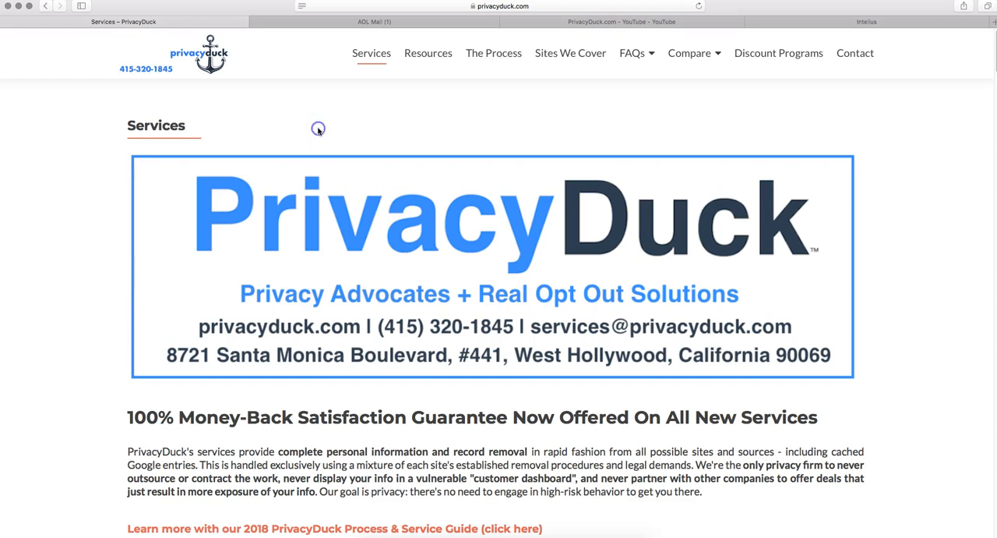
{"action": "mouse_move", "coordinate": [289, 100]}
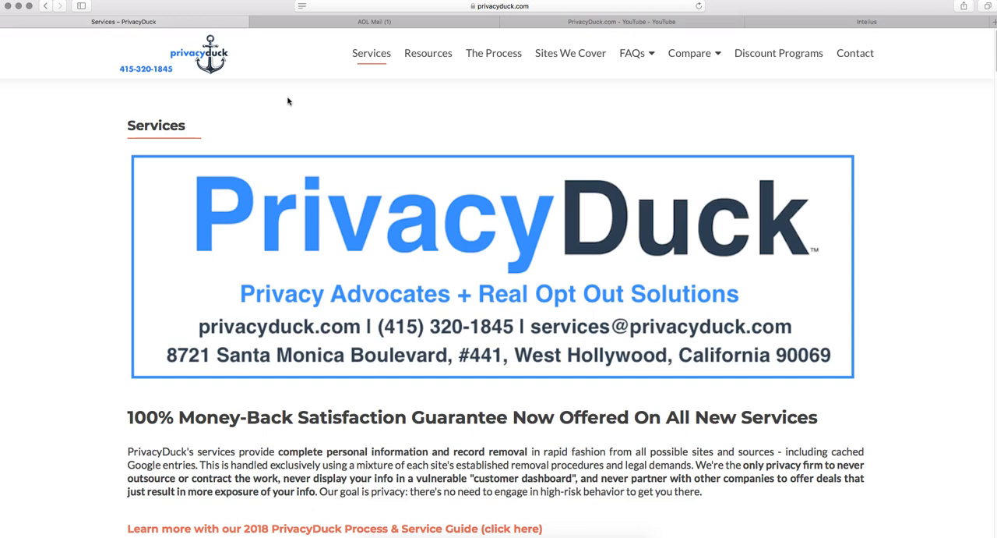
{"action": "mouse_move", "coordinate": [135, 65]}
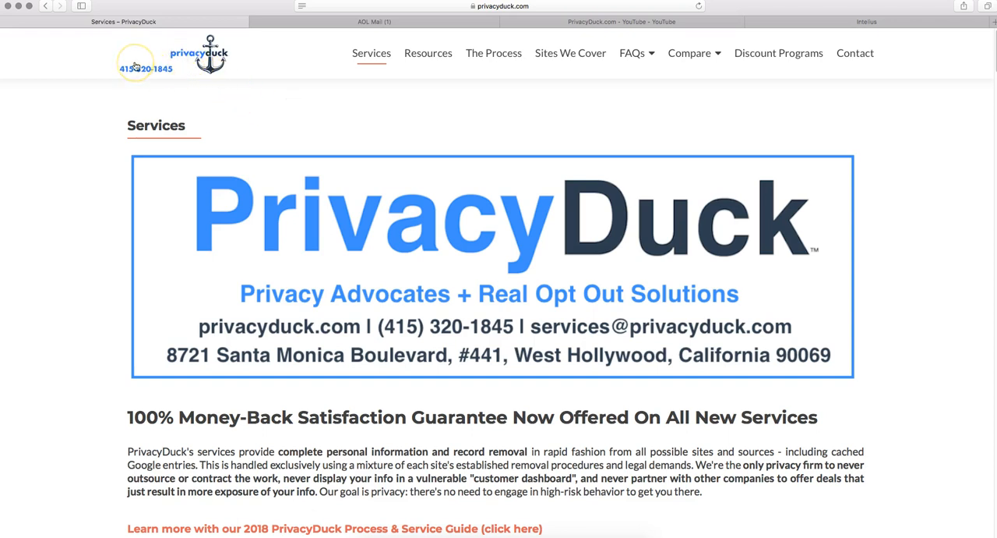
{"action": "mouse_move", "coordinate": [36, 360]}
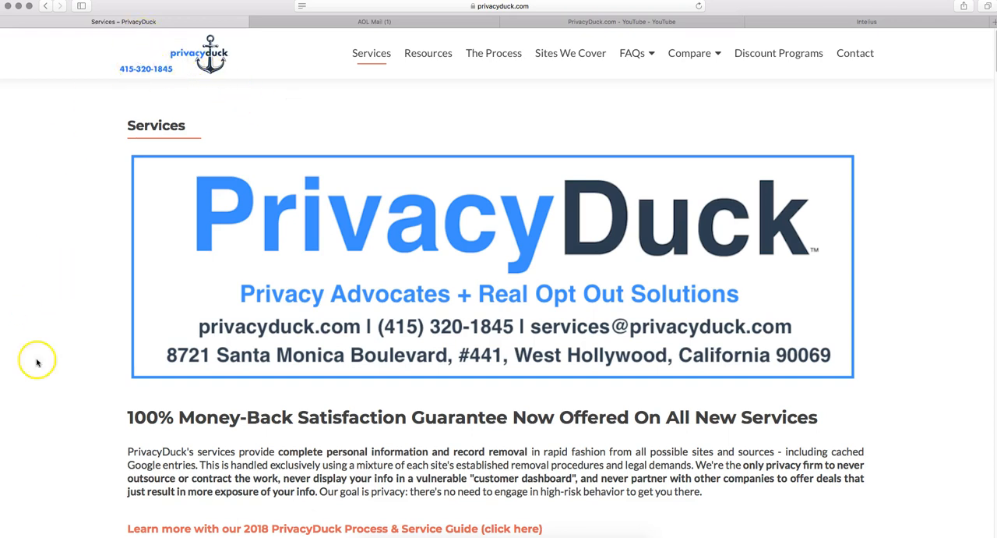